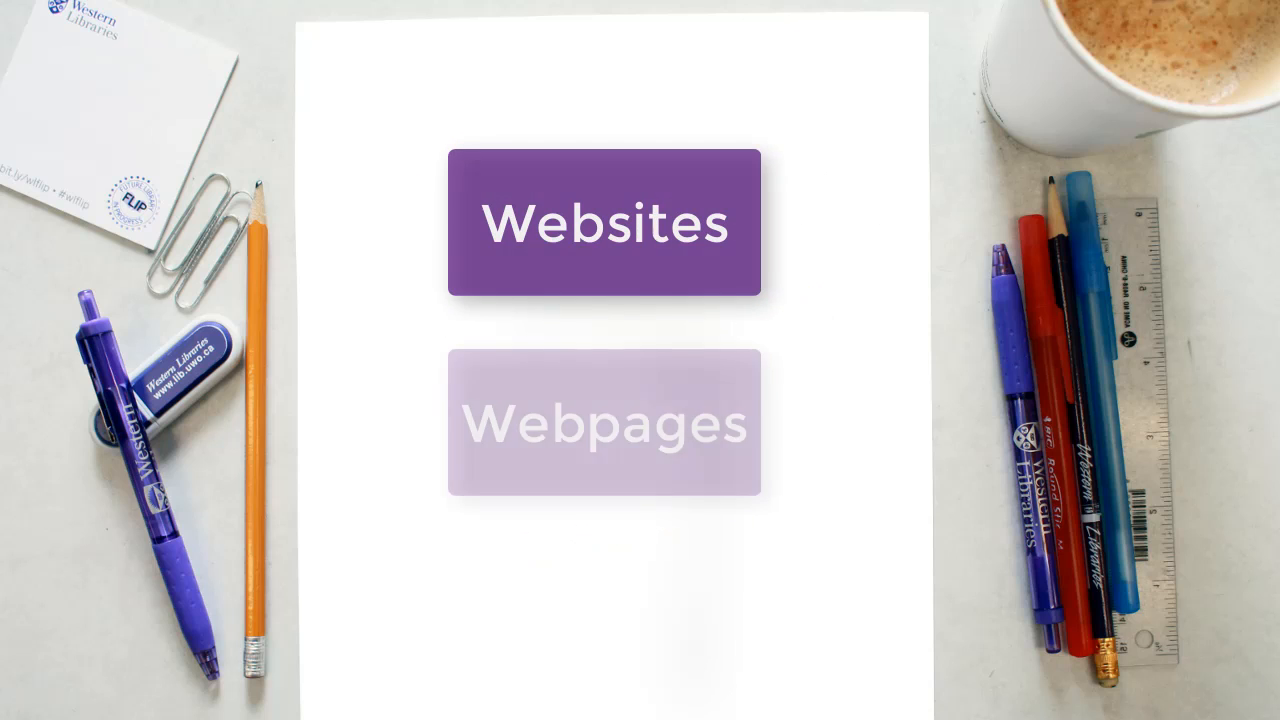
{"action": "left_click", "coordinate": [606, 222]}
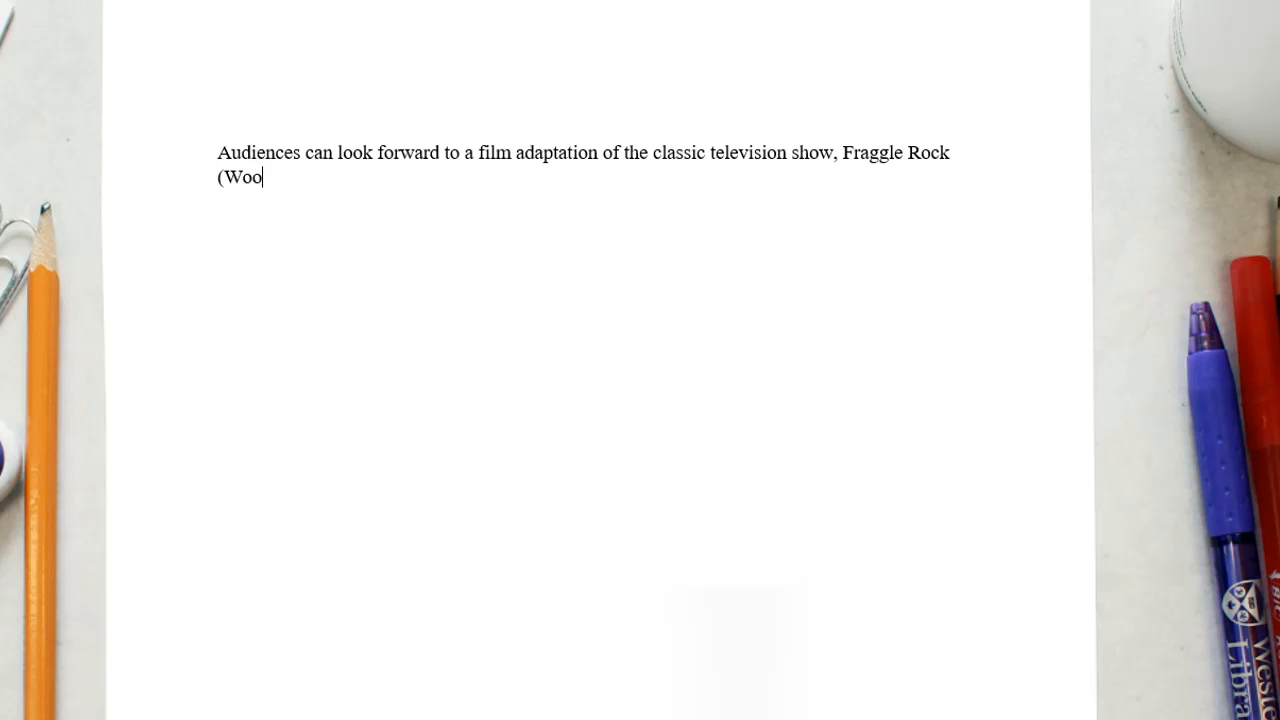
{"action": "type", "text": "d, 2016)"}
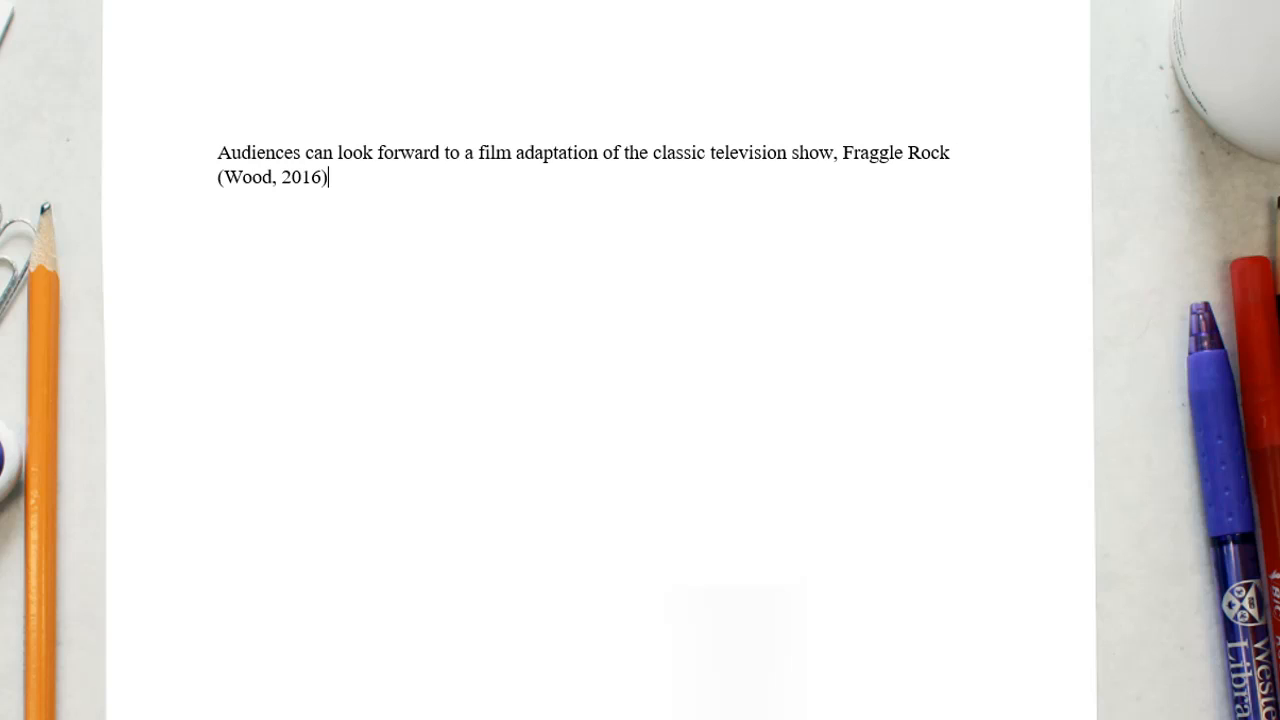
{"action": "type", "text": "."}
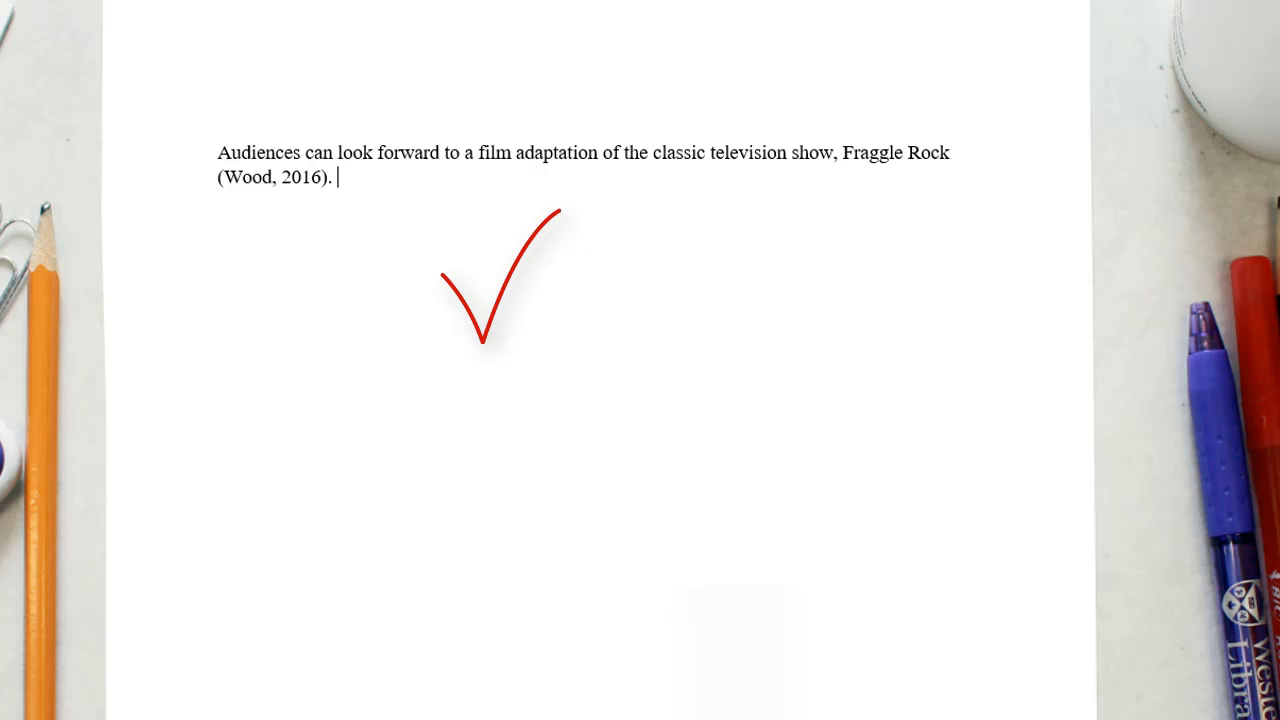